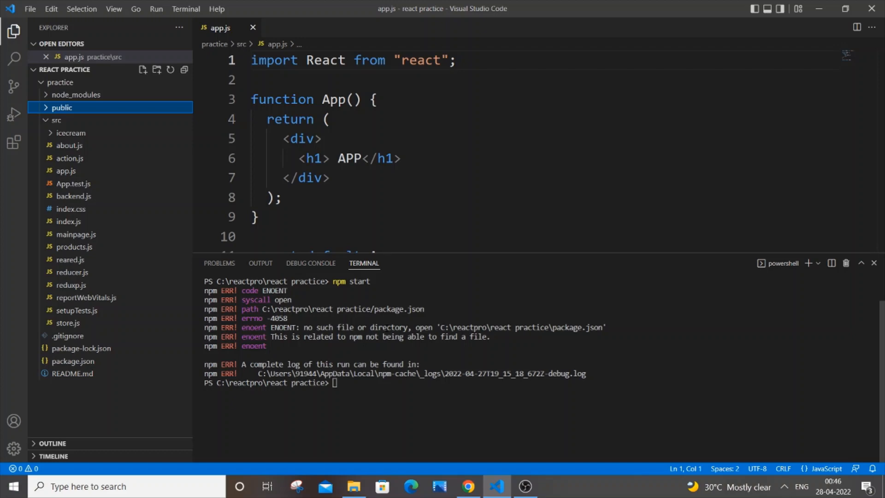
{"action": "mouse_move", "coordinate": [117, 159]}
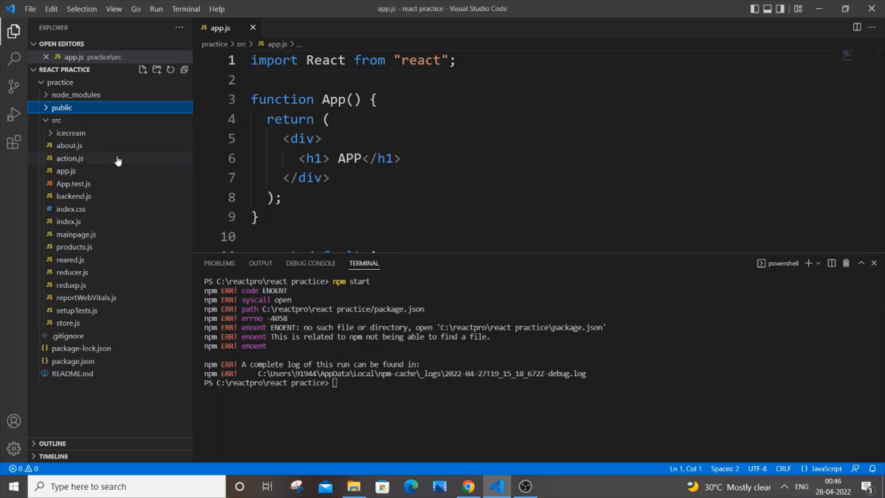
- Collapse the src folder in the Explorer tree of the practice project
{"action": "left_click", "coordinate": [56, 120]}
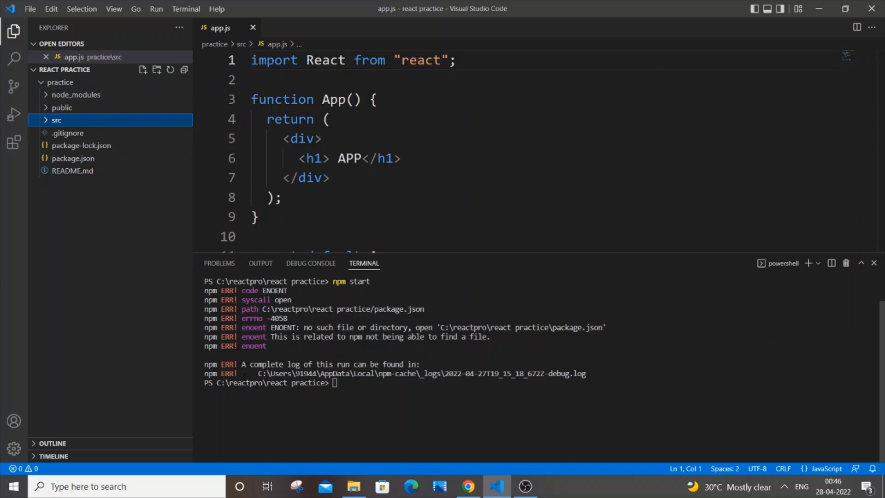
{"action": "mouse_move", "coordinate": [370, 289]}
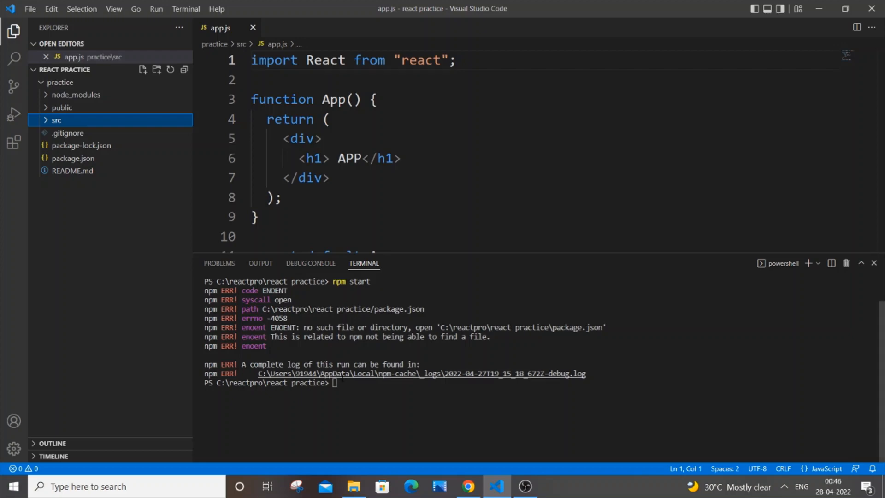
- Run 'npm start' from the react practice folder; it fails with the missing package.json error
{"action": "type", "text": "npm start"}
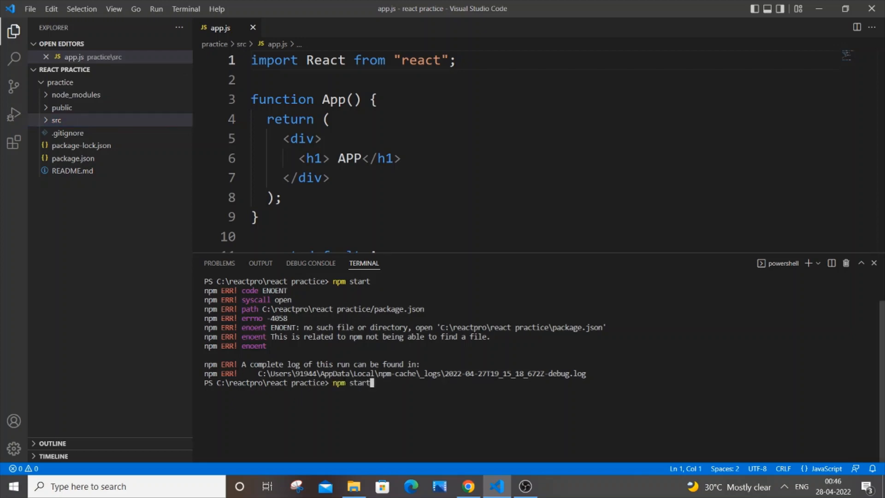
{"action": "key", "text": "enter"}
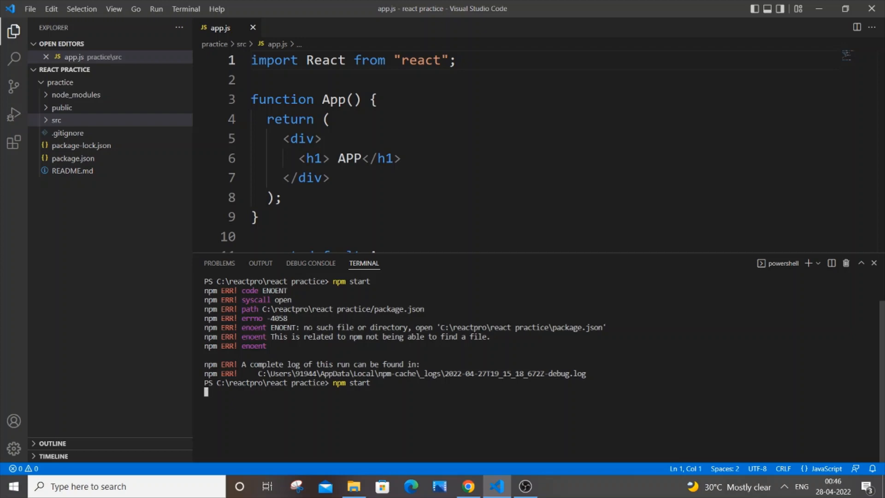
{"action": "mouse_move", "coordinate": [81, 105]}
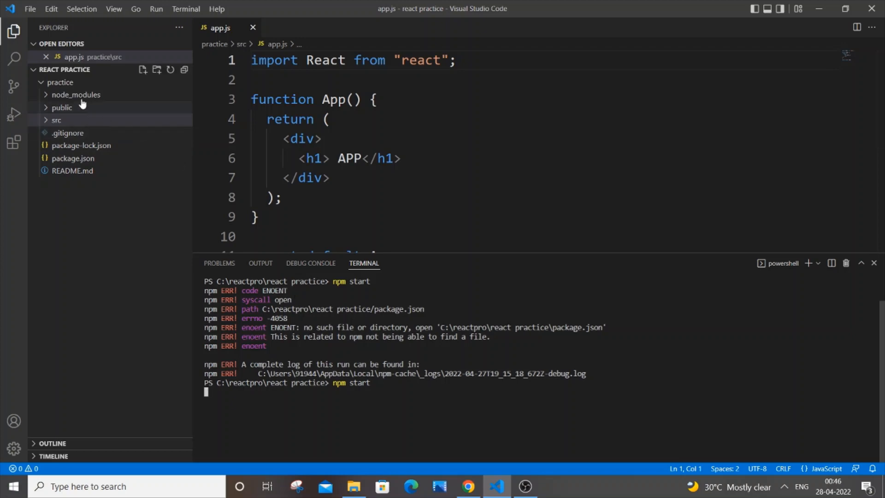
- Collapse and re-expand the practice and src folders to check where package.json lives
{"action": "left_click", "coordinate": [60, 83]}
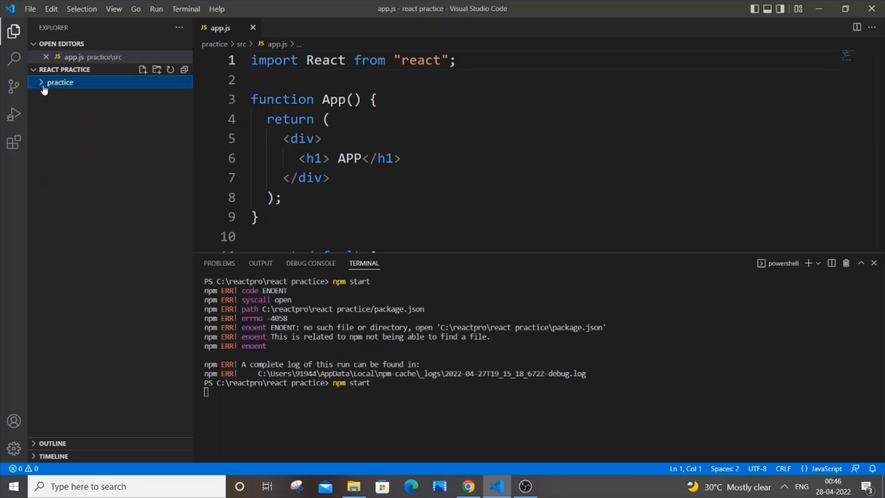
{"action": "left_click", "coordinate": [60, 82]}
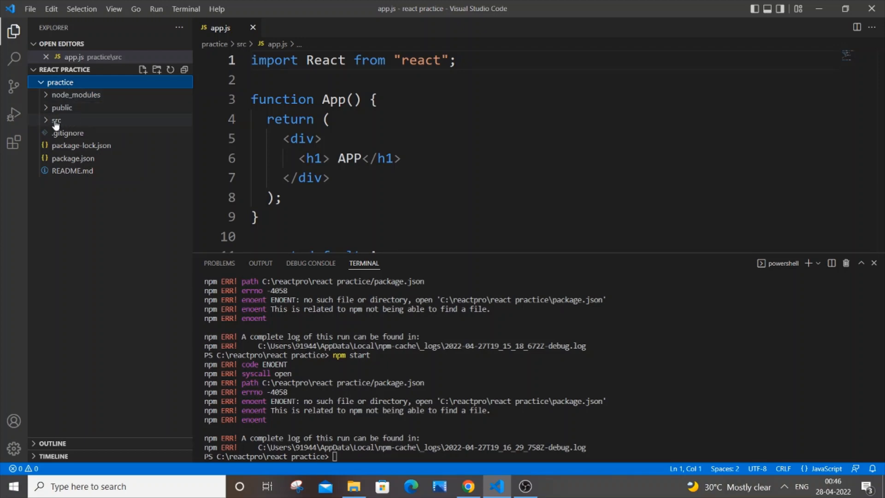
{"action": "left_click", "coordinate": [56, 120]}
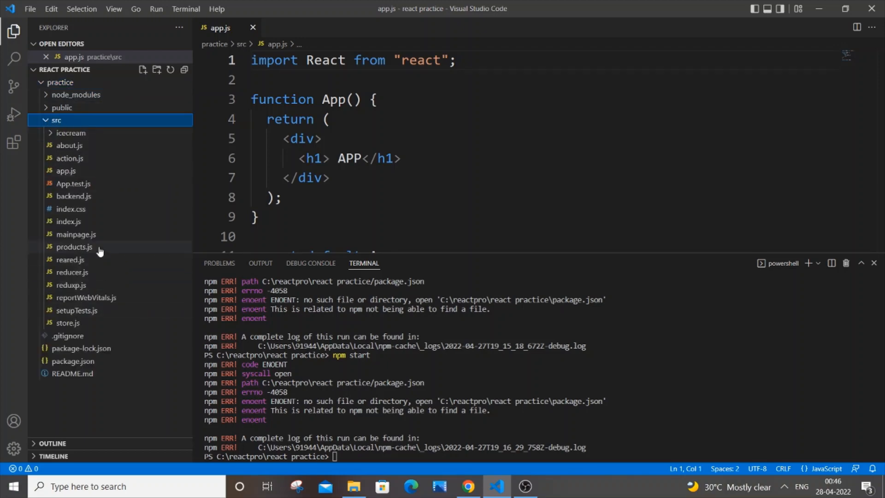
{"action": "left_click", "coordinate": [56, 120]}
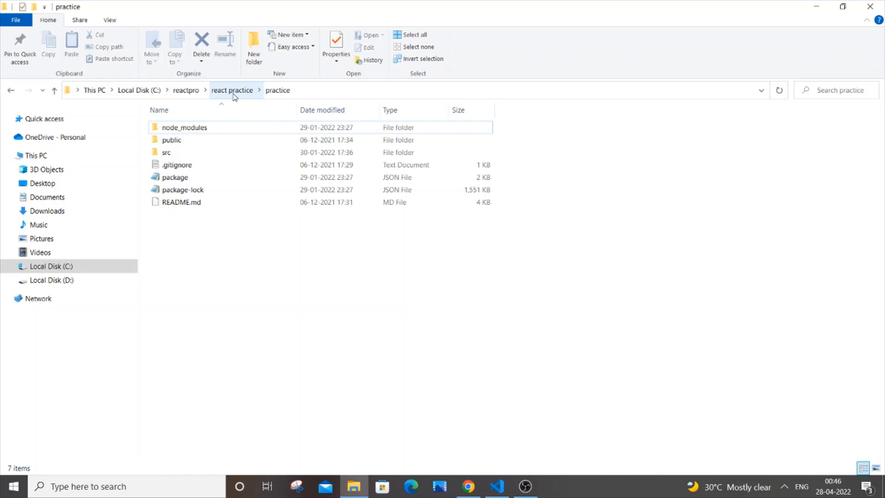
- Confirm react practice holds only the nested practice folder with package.json, then return to VS Code
{"action": "left_click", "coordinate": [231, 91]}
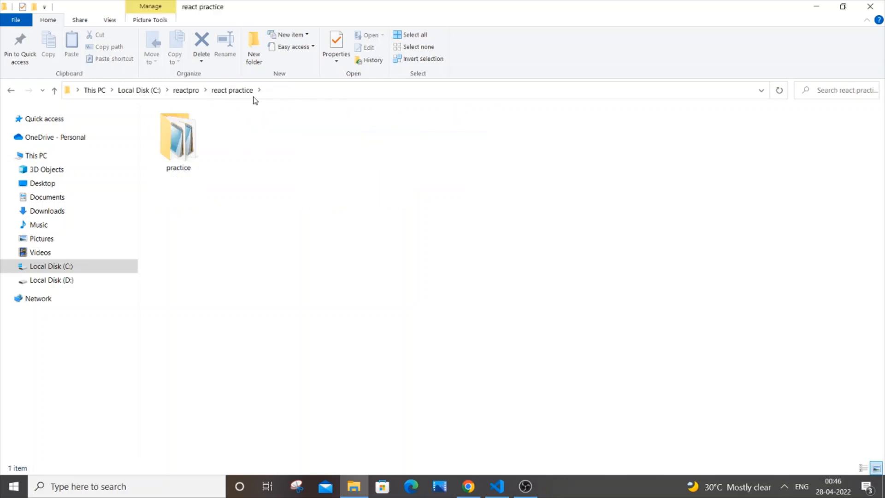
{"action": "double_click", "coordinate": [178, 138]}
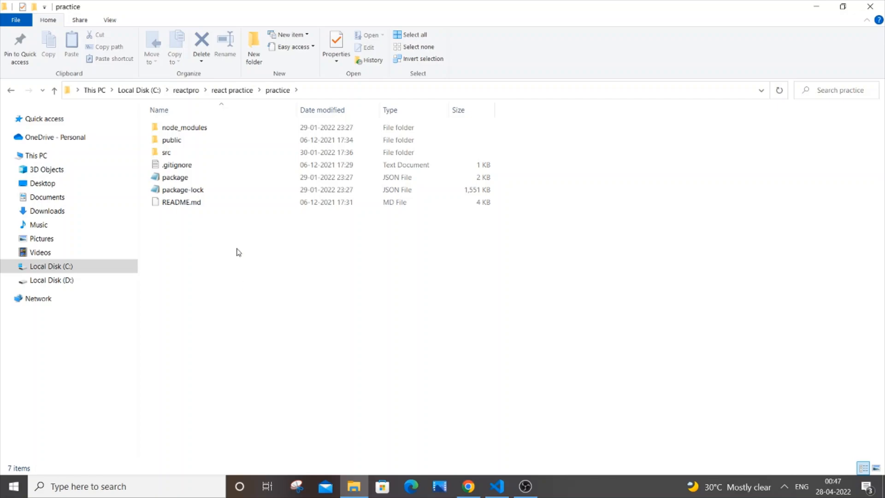
{"action": "left_click", "coordinate": [497, 486]}
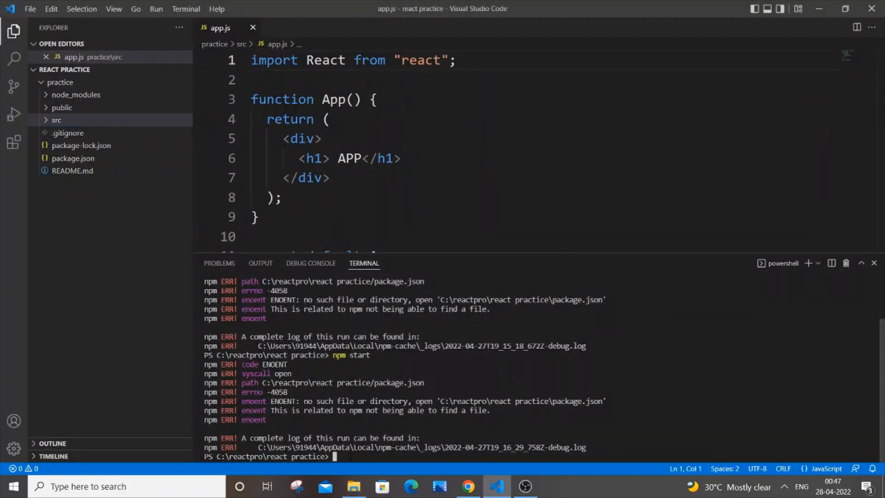
- Change the terminal directory into the nested practice folder with 'cd practice'
{"action": "type", "text": "cd"}
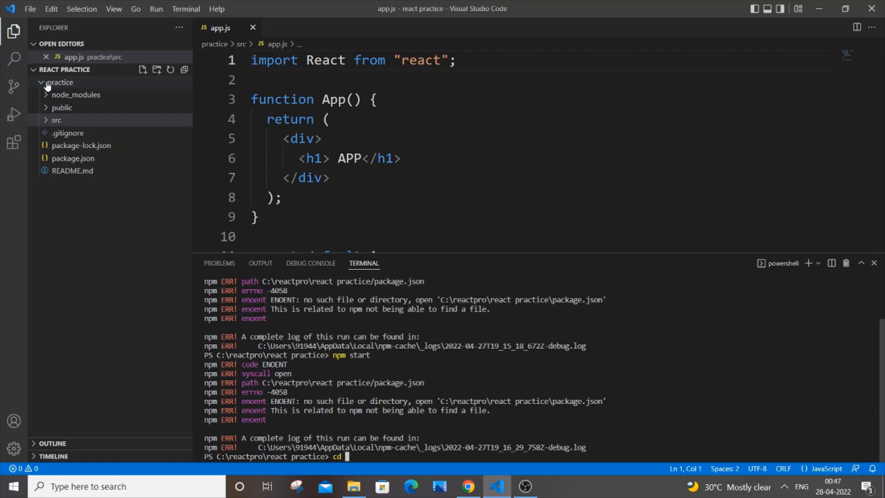
{"action": "left_click", "coordinate": [60, 82]}
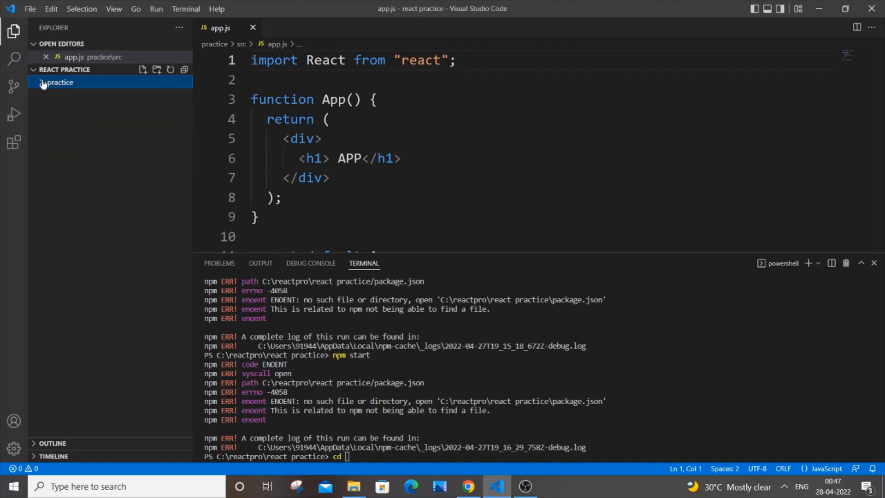
{"action": "left_click", "coordinate": [59, 83]}
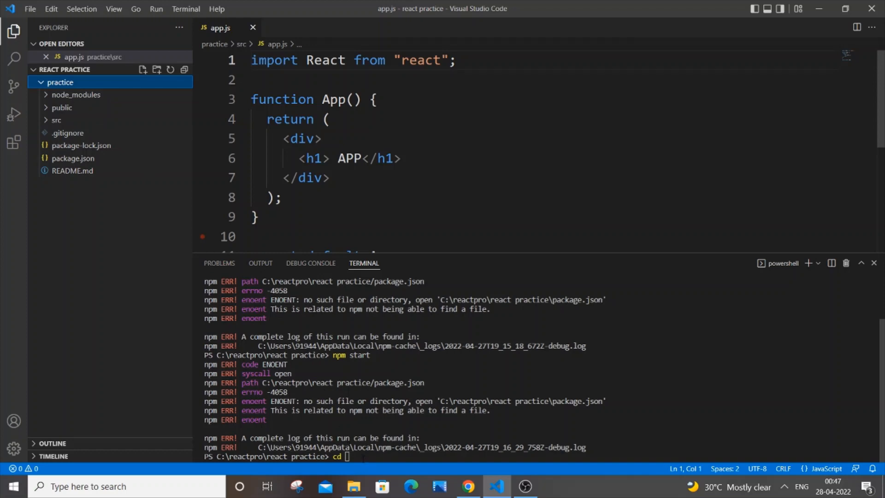
{"action": "type", "text": "practice"}
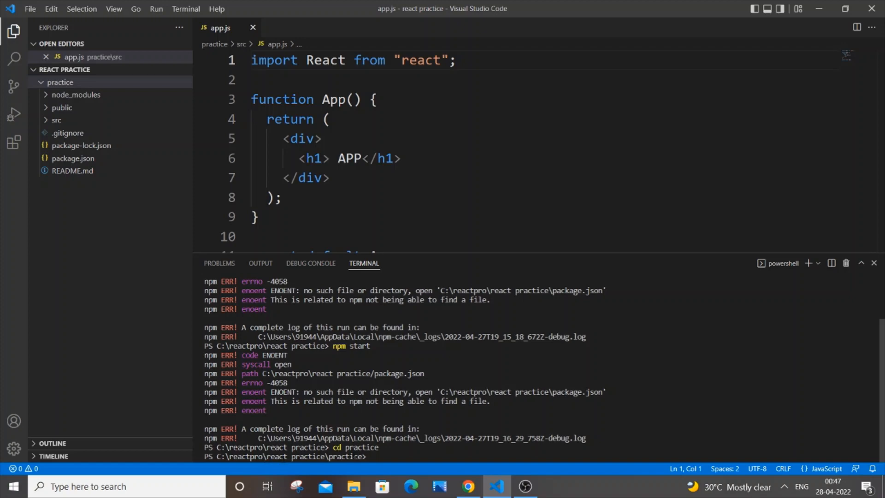
- Start the React app with 'npm start' from the practice folder so react-scripts start runs
{"action": "type", "text": "cd practice"}
{"action": "type", "text": "npm start"}
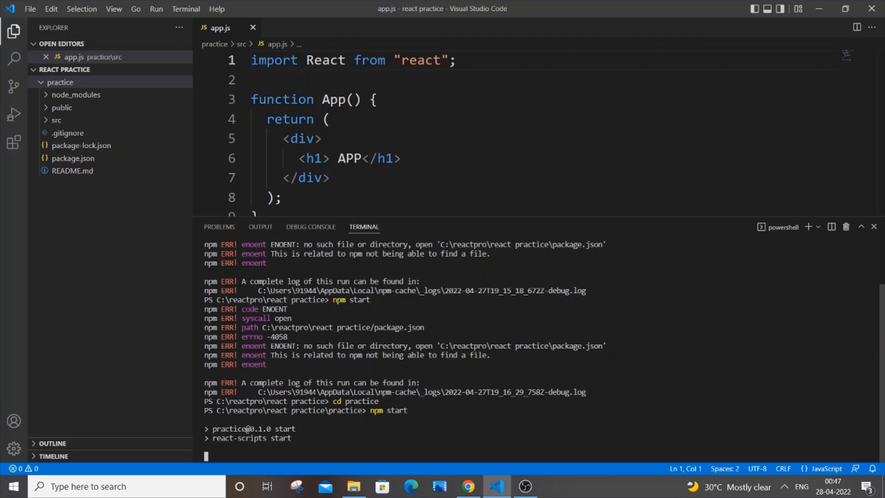
{"action": "mouse_move", "coordinate": [87, 101]}
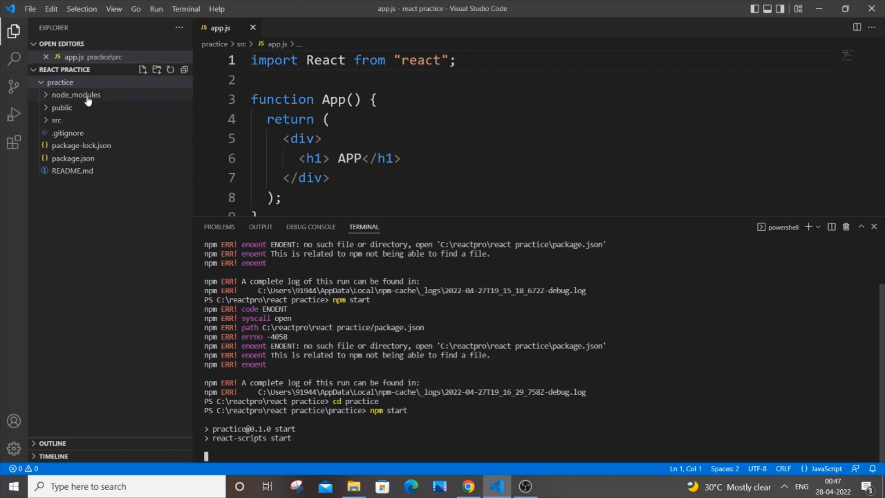